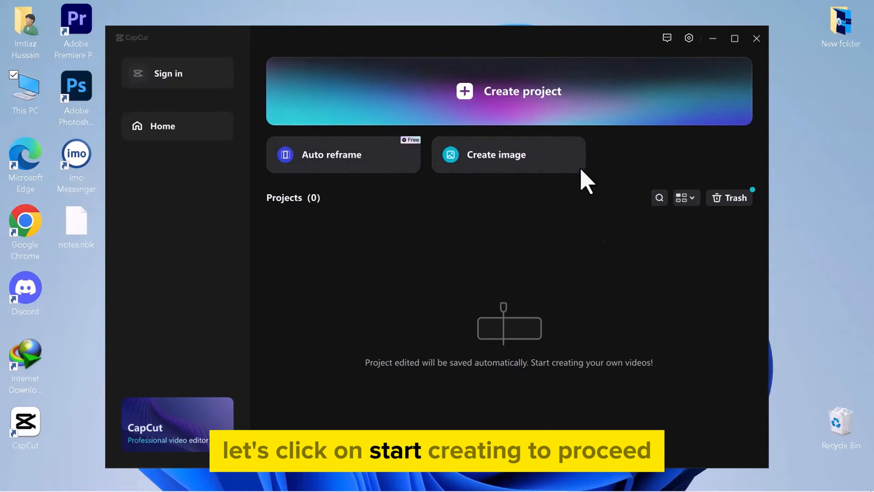
- Create a new empty project from the CapCut home screen
{"action": "left_click", "coordinate": [757, 38]}
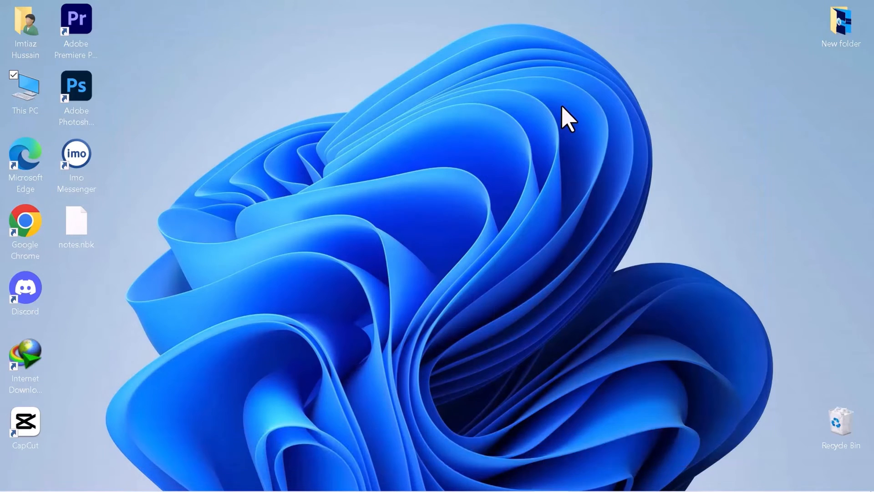
{"action": "double_click", "coordinate": [26, 422]}
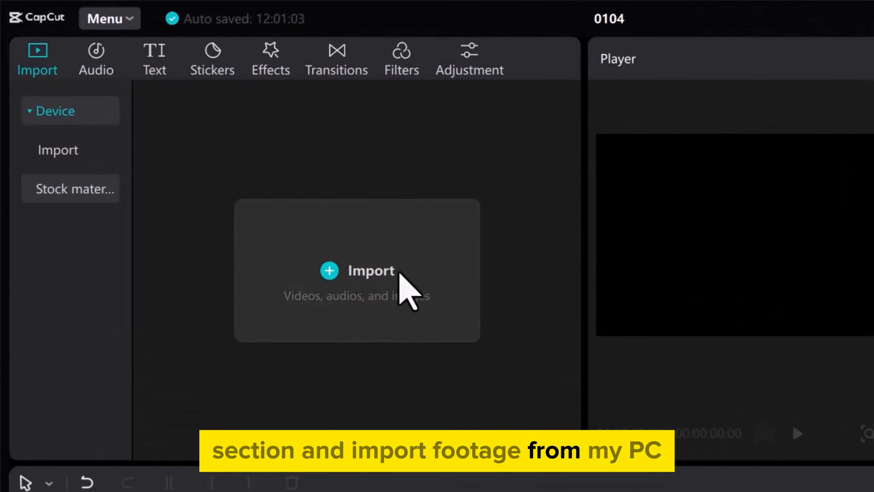
- Import the pexels beach video of the walking man from Downloads > New folder (2)
{"action": "left_click", "coordinate": [370, 272]}
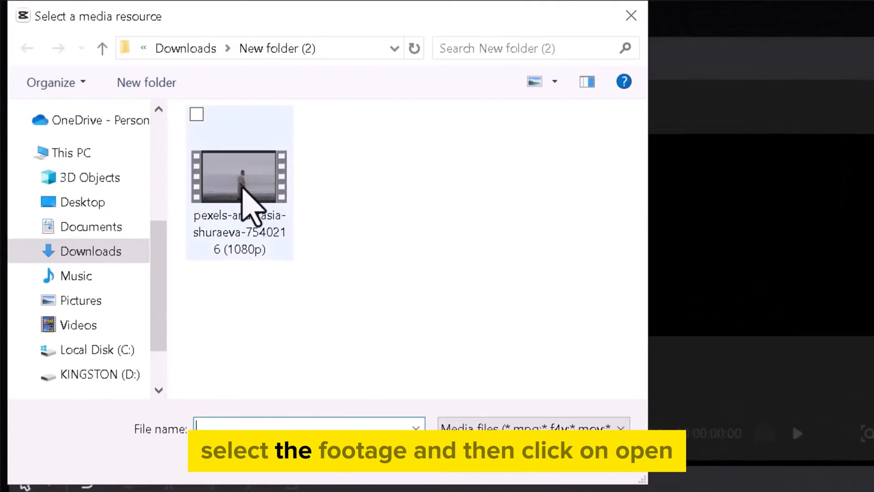
{"action": "double_click", "coordinate": [239, 184]}
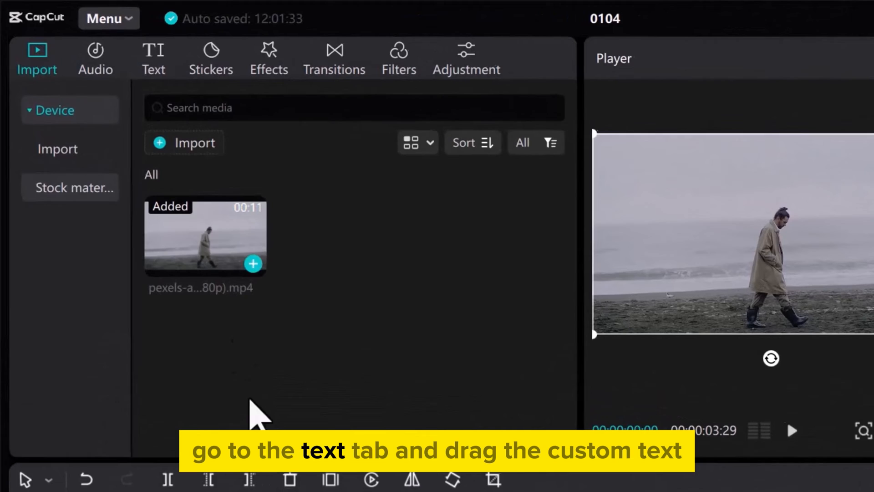
- Add a Default text layer reading 'DAVID' and colour it red
{"action": "left_click", "coordinate": [154, 57]}
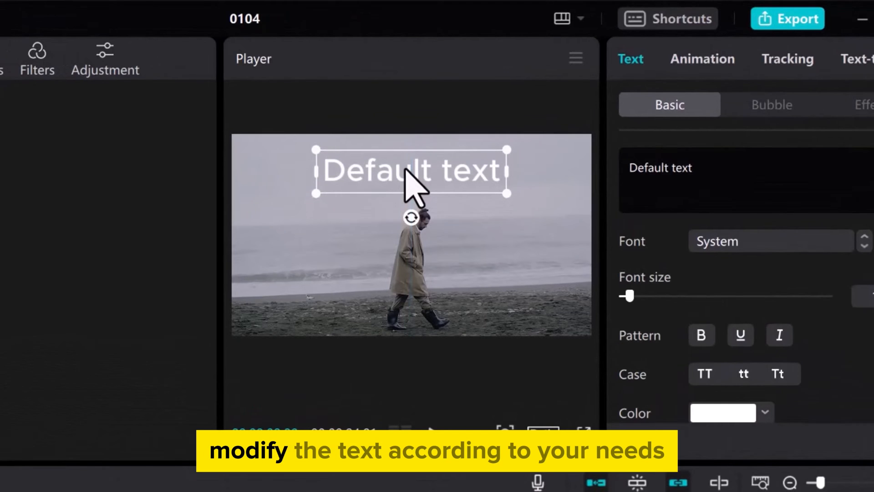
{"action": "type", "text": "DAVID"}
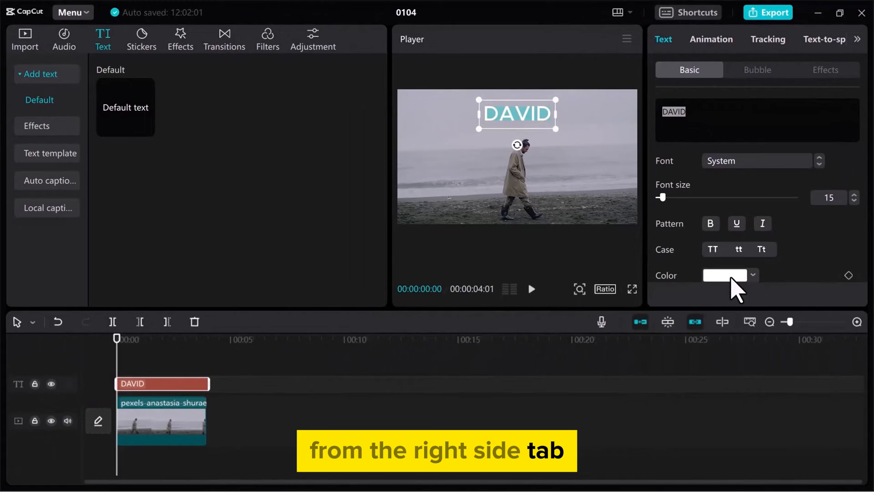
{"action": "left_click", "coordinate": [726, 275]}
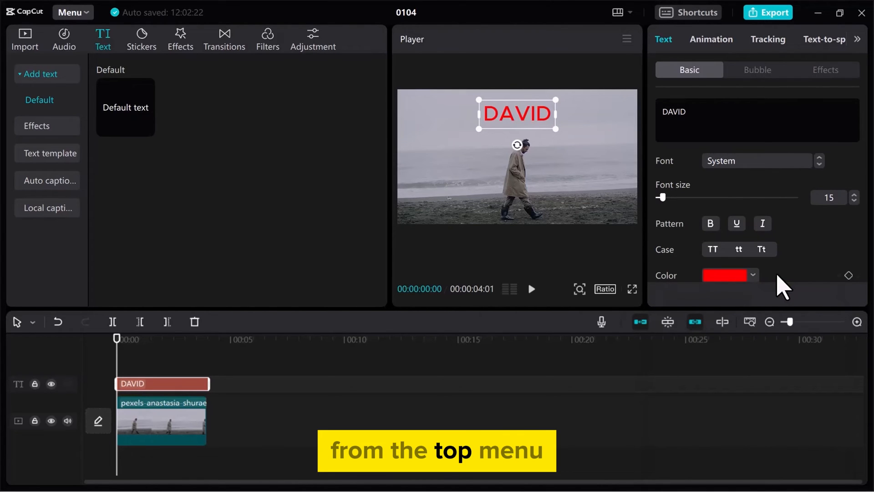
{"action": "left_click", "coordinate": [768, 39]}
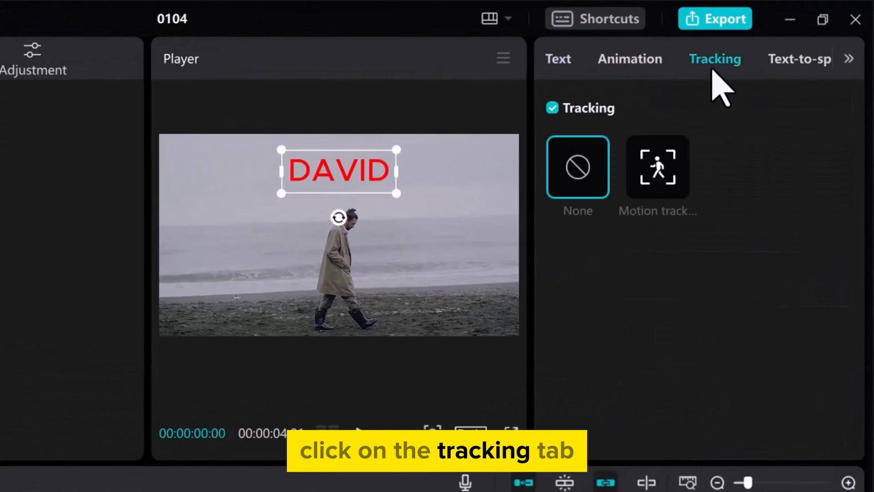
- Enable Motion tracking on the title with Direction set to Both
{"action": "left_click", "coordinate": [658, 168]}
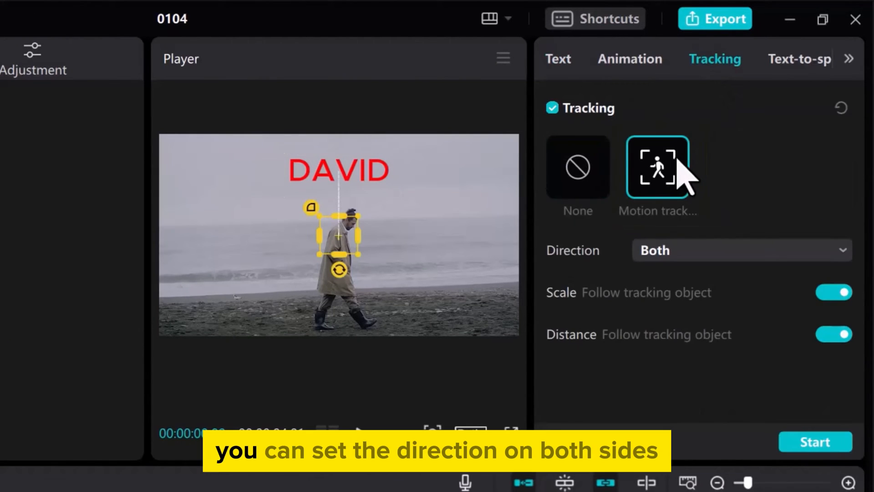
{"action": "left_click", "coordinate": [741, 250]}
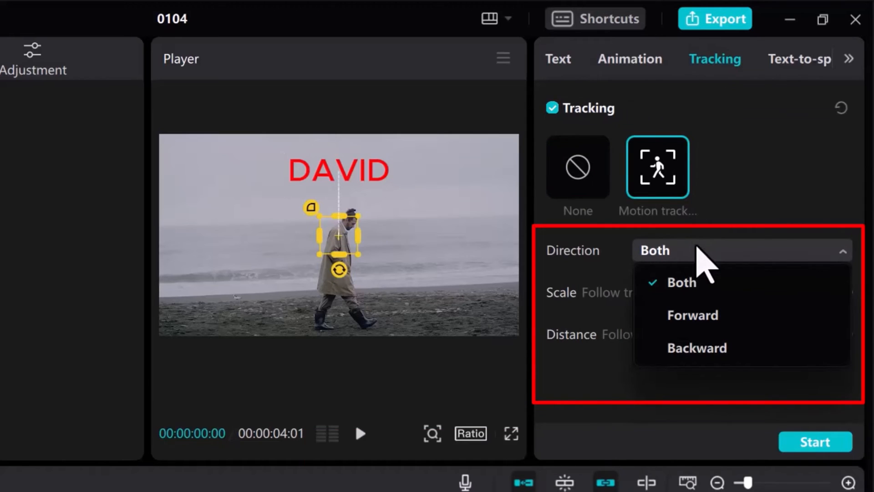
{"action": "left_click", "coordinate": [681, 282]}
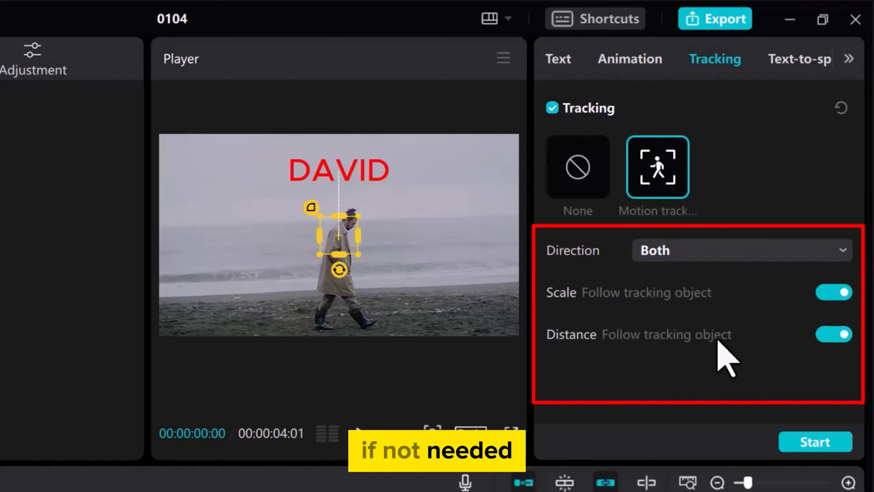
{"action": "mouse_move", "coordinate": [354, 289]}
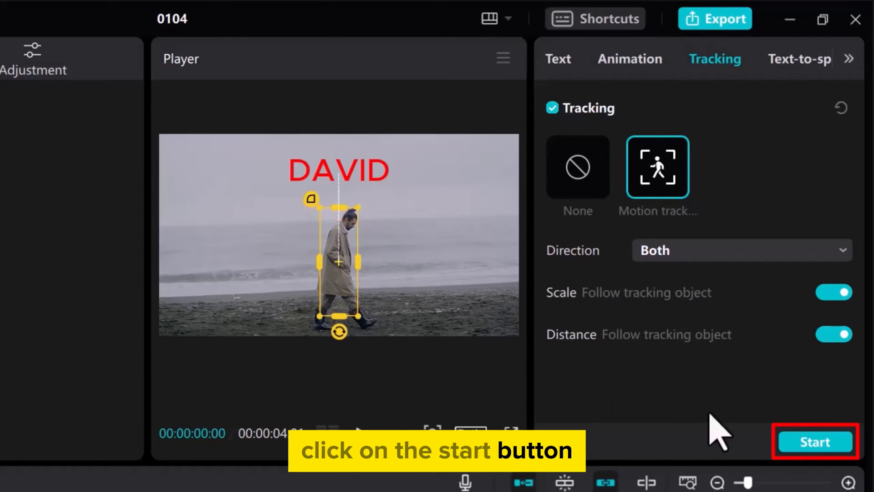
- Run the tracking analysis, then play and pause the clip to check DAVID follows the man
{"action": "left_click", "coordinate": [815, 442]}
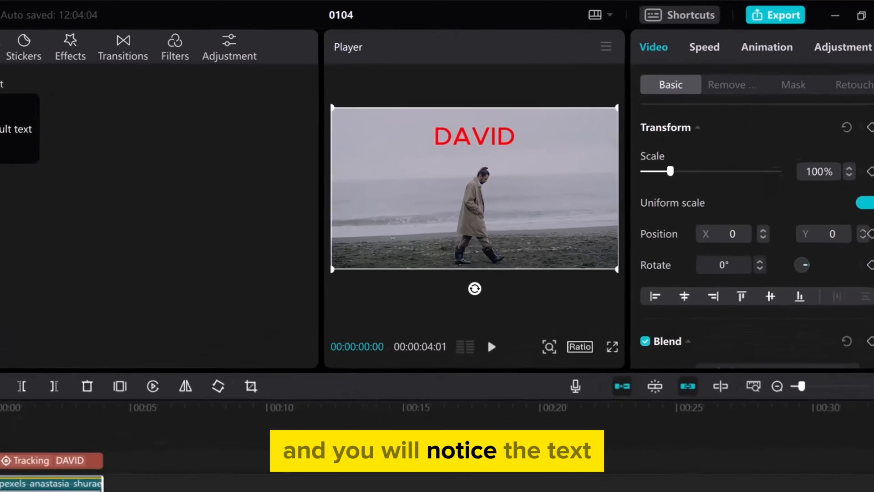
{"action": "left_click", "coordinate": [491, 346]}
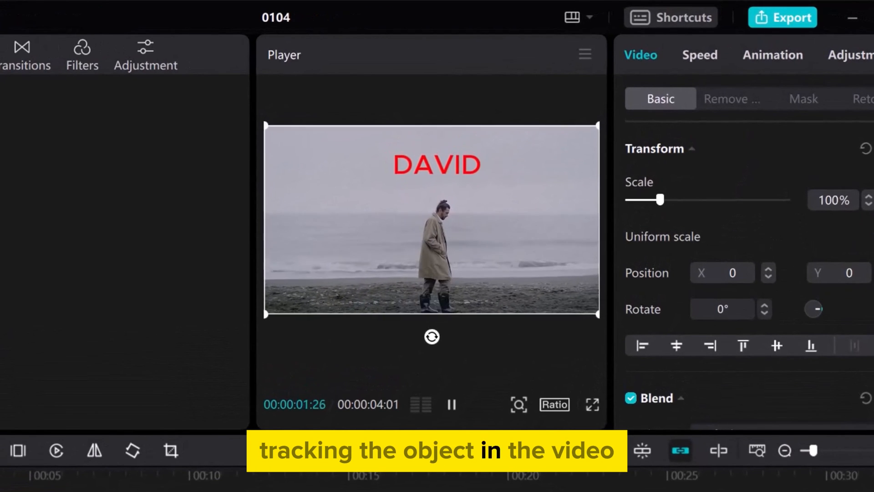
{"action": "left_click", "coordinate": [451, 405]}
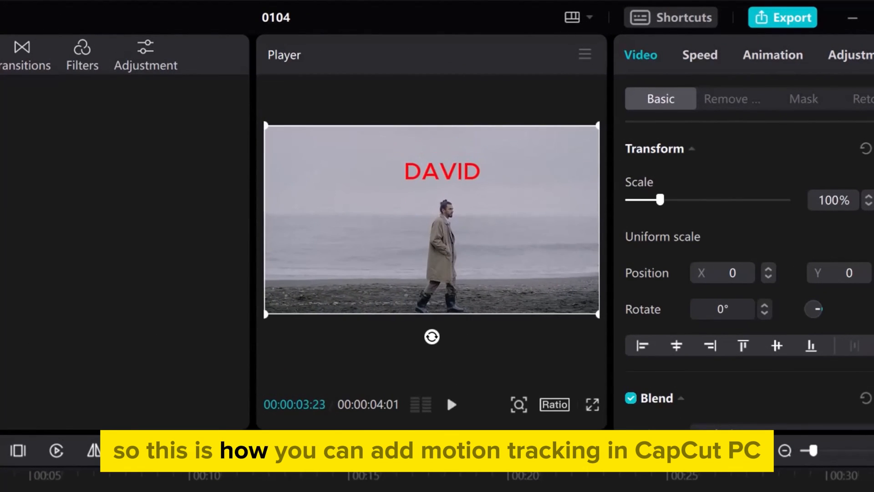